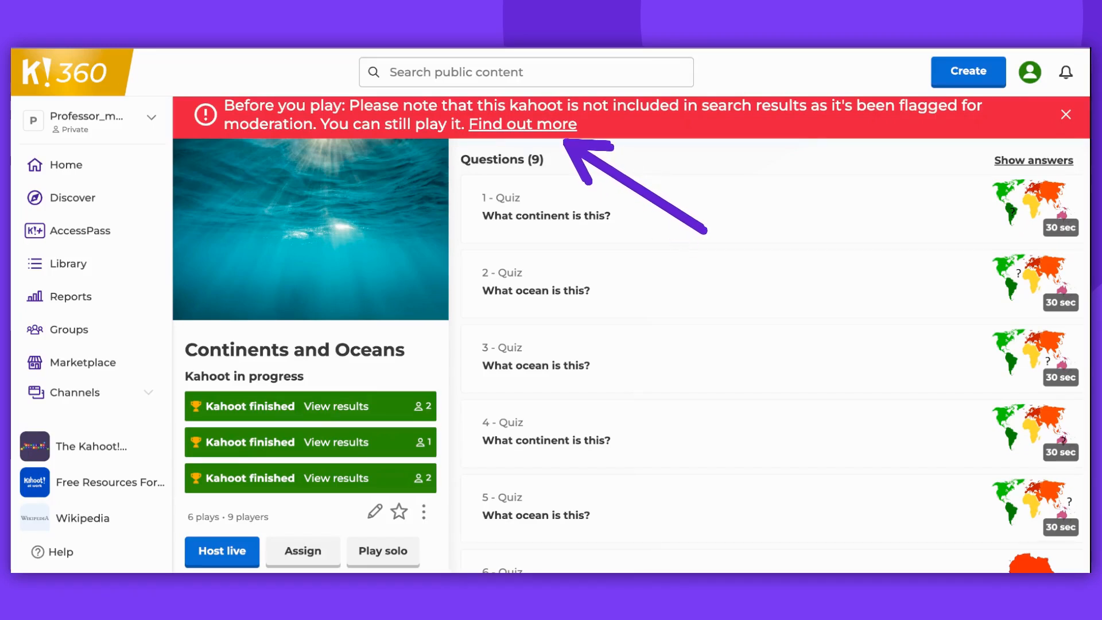
Step: Follow the flag banner's 'Find out more' link to the help article's Ask for help section
click(522, 124)
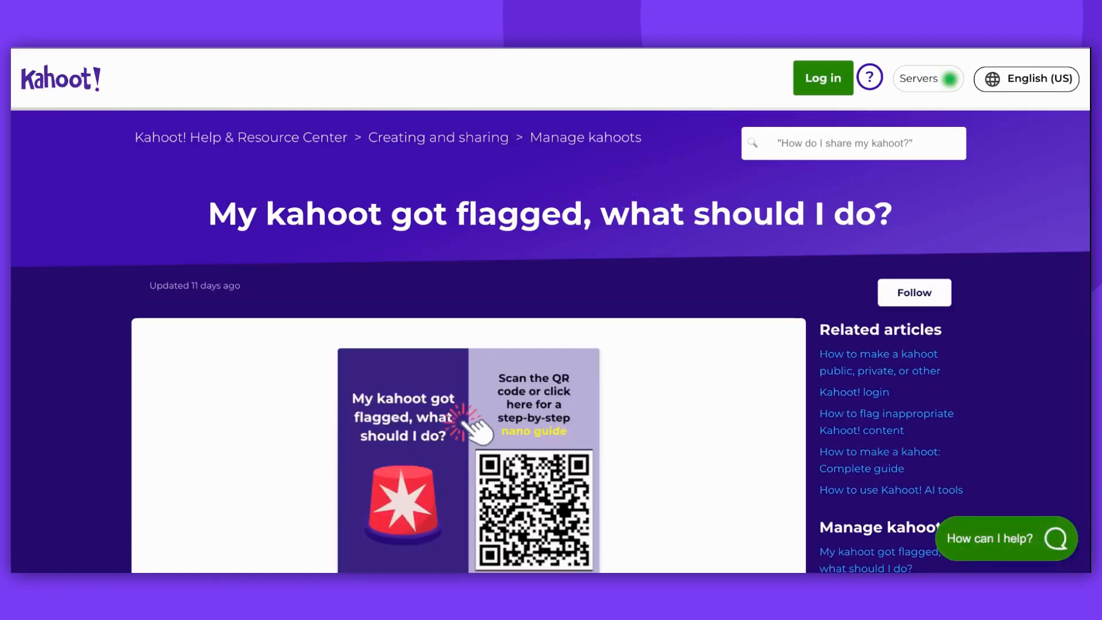
scroll(down, 3)
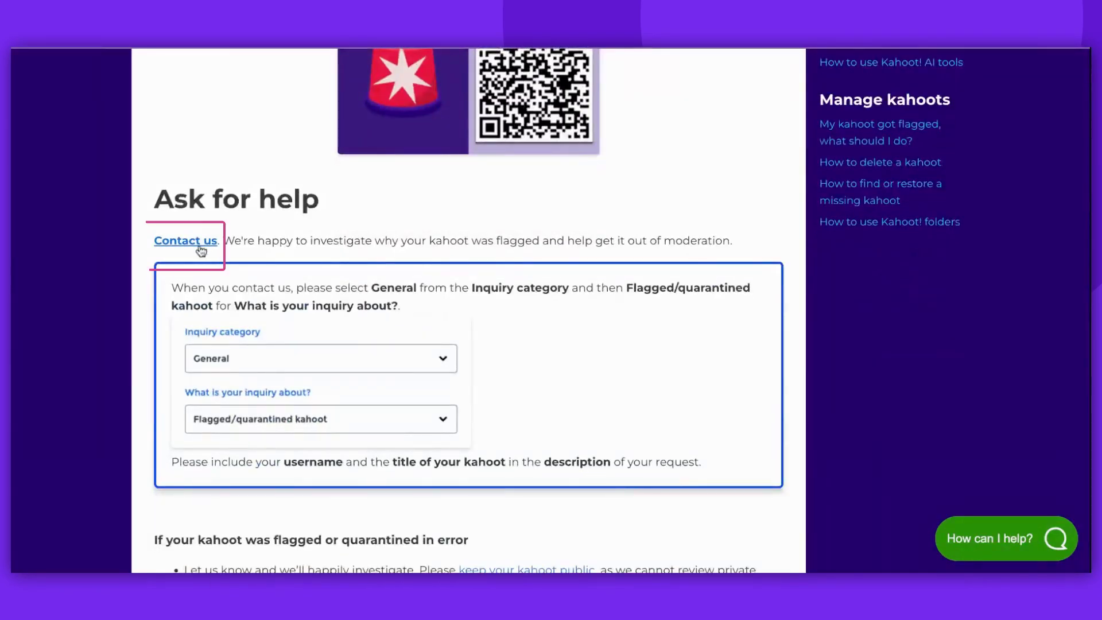
click(185, 241)
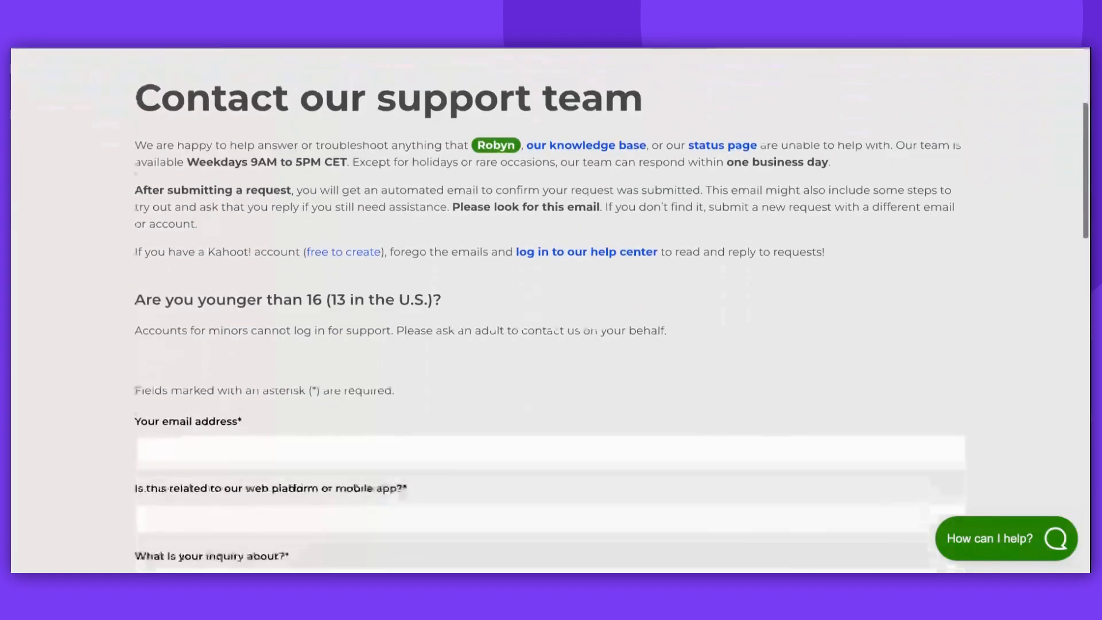
scroll(down, 3)
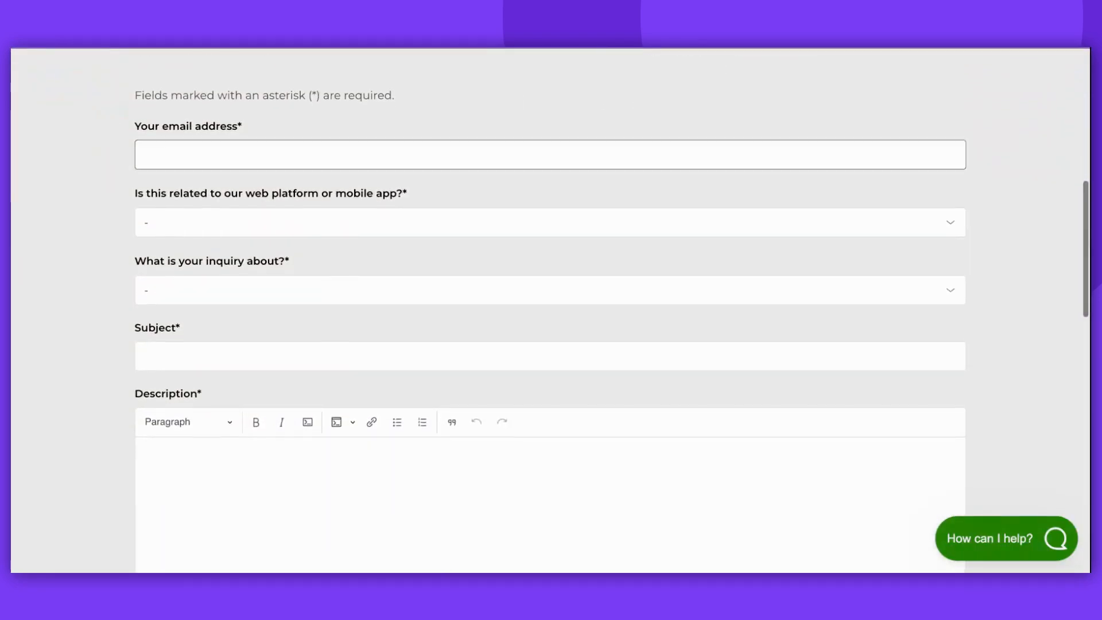
text(test@gmail.com)
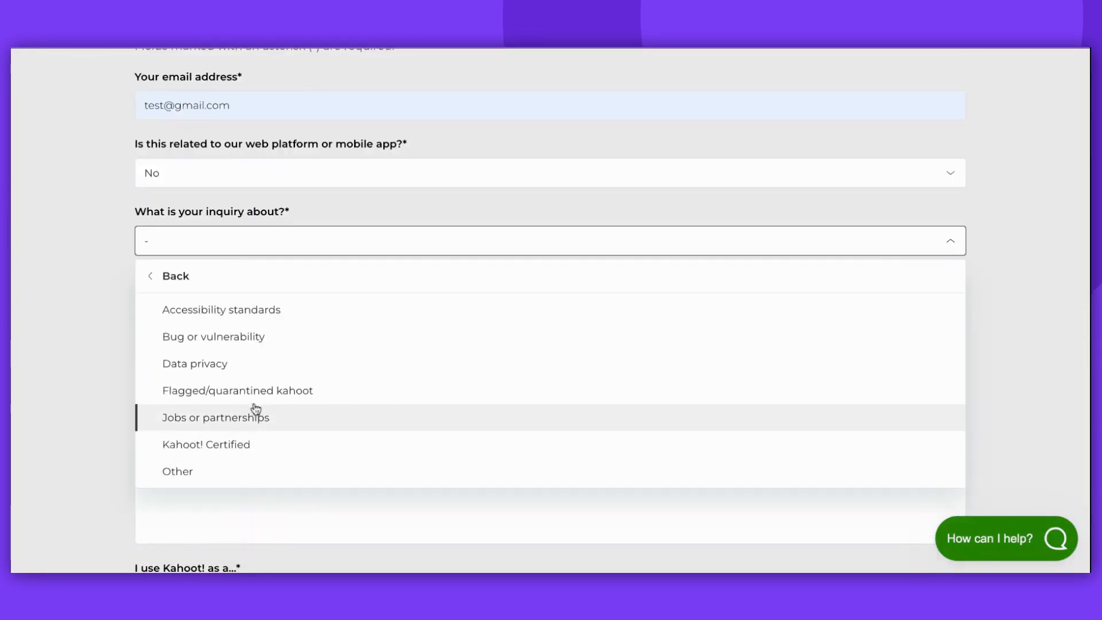
click(237, 390)
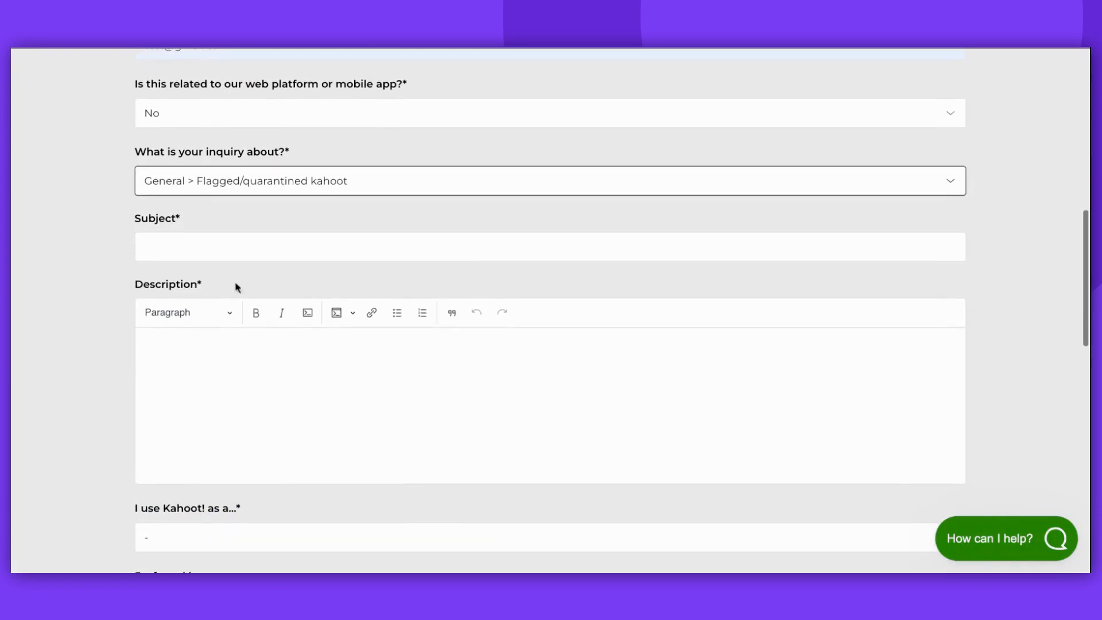
Step: Enter subject 'My kahoot was flagged', the kahoot's details link as description, and role Student
text(My kahoot was flagged)
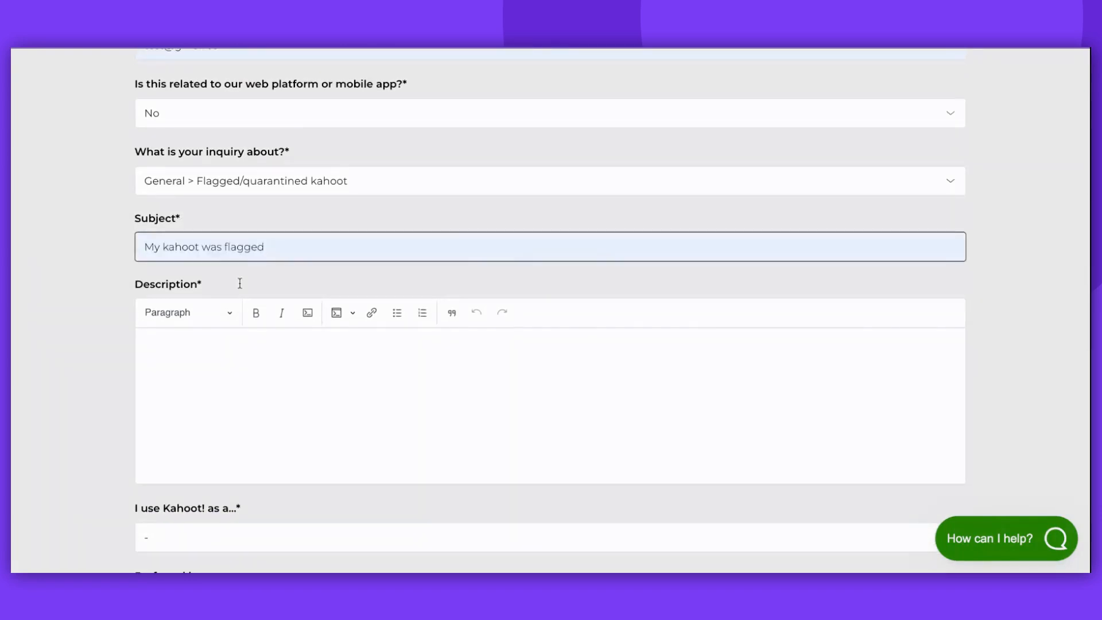
scroll(down, 3)
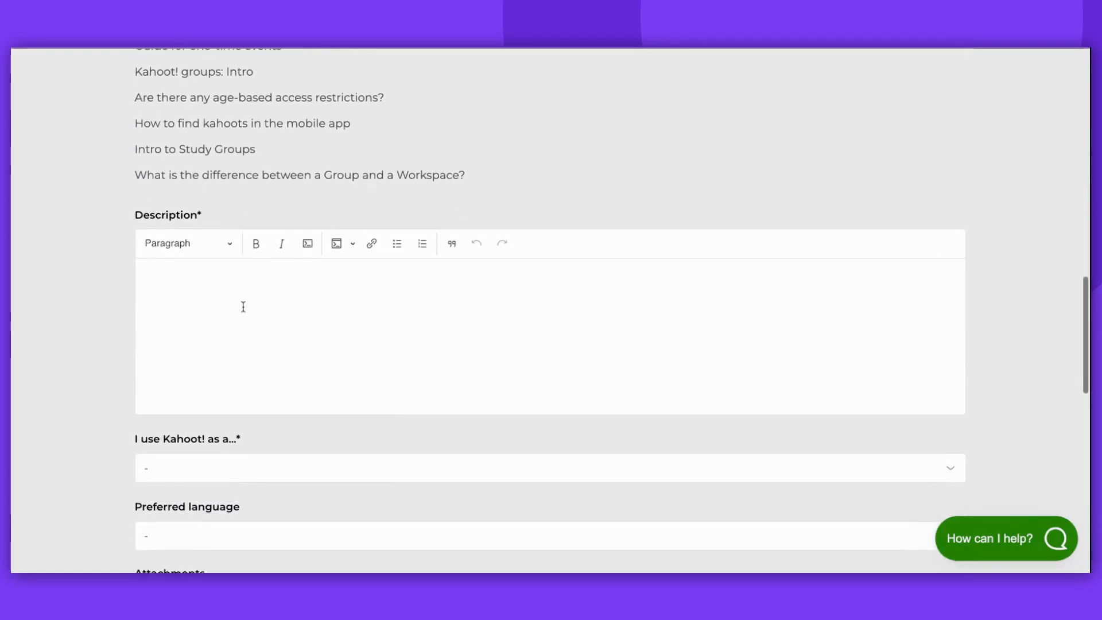
text(https://create.kahoot.it/details/a40f885b-7ec7-49b5-858c-5aab249c94e0)
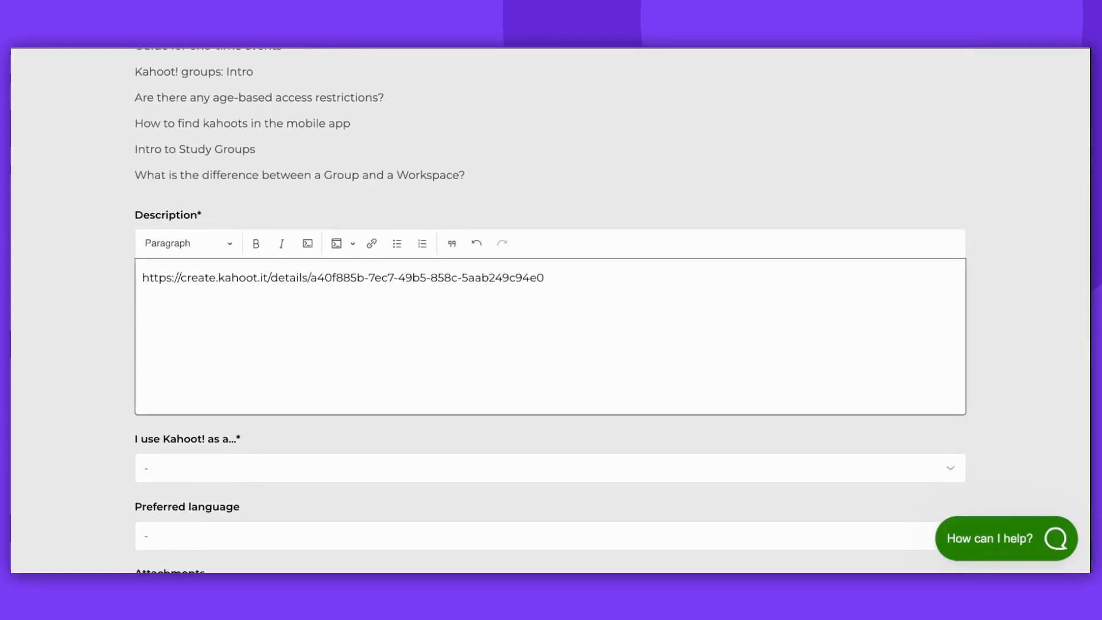
mouse_move(286, 436)
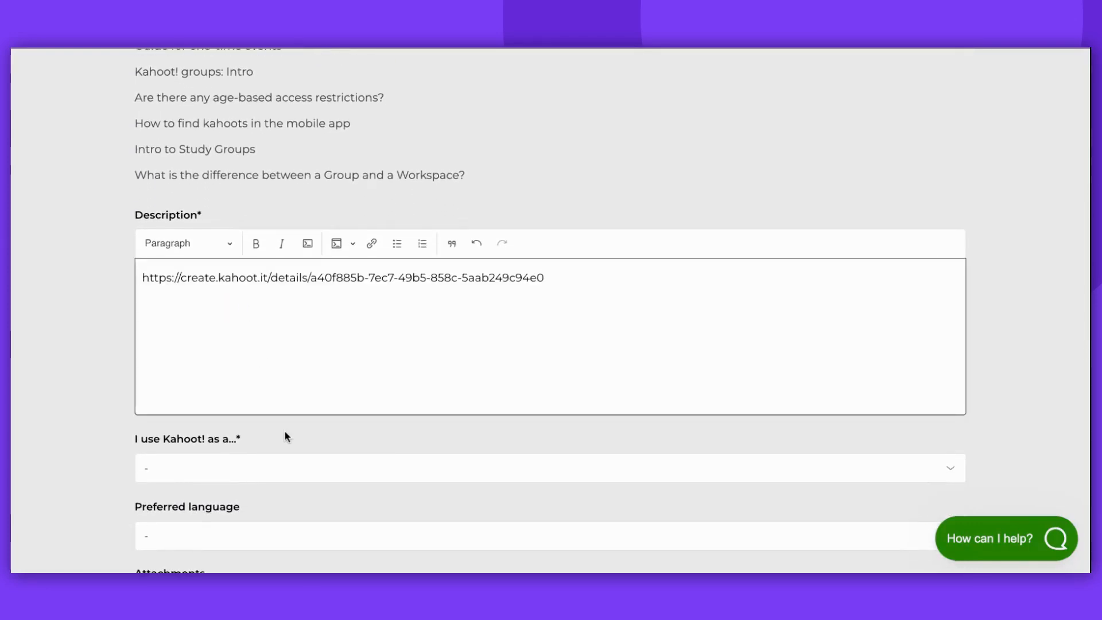
scroll(down, 3)
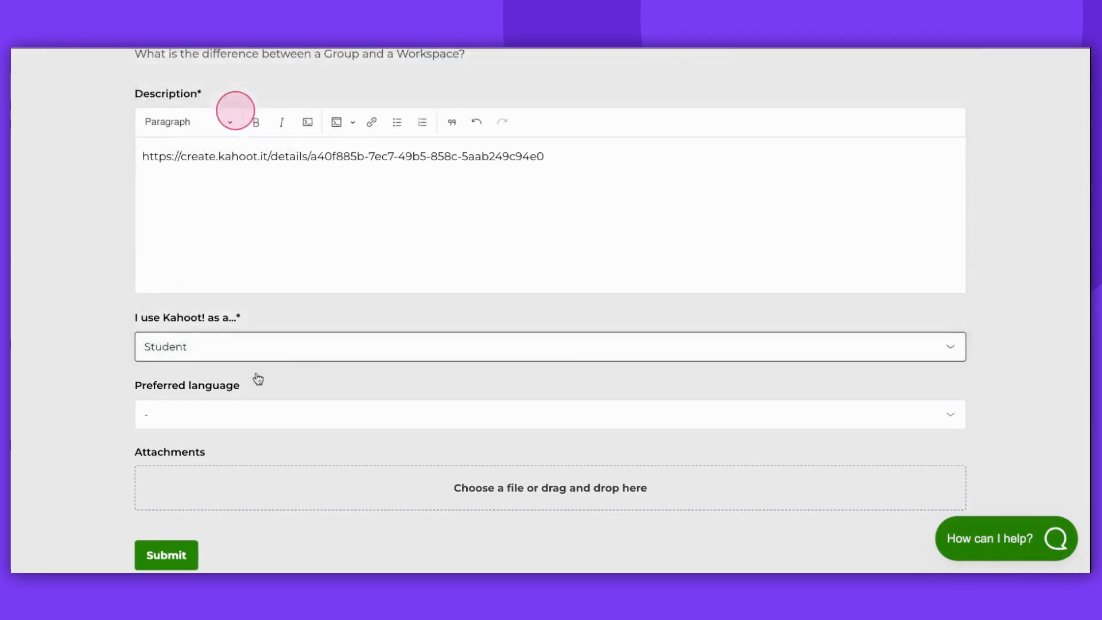
scroll(down, 3)
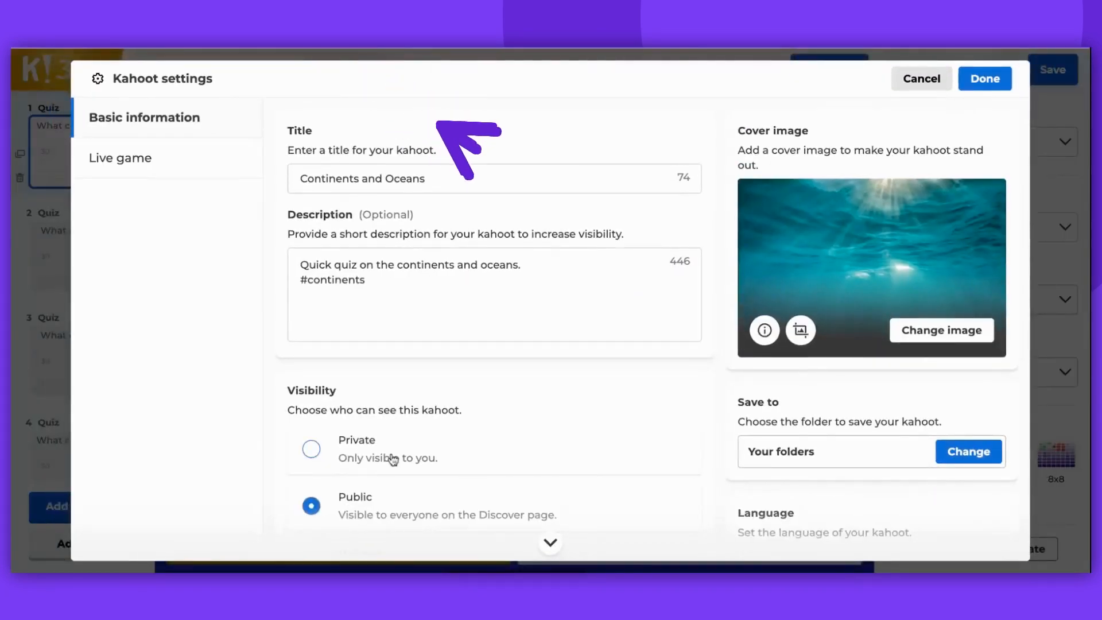
Step: Switch the Continents and Oceans kahoot's visibility to Private
click(984, 78)
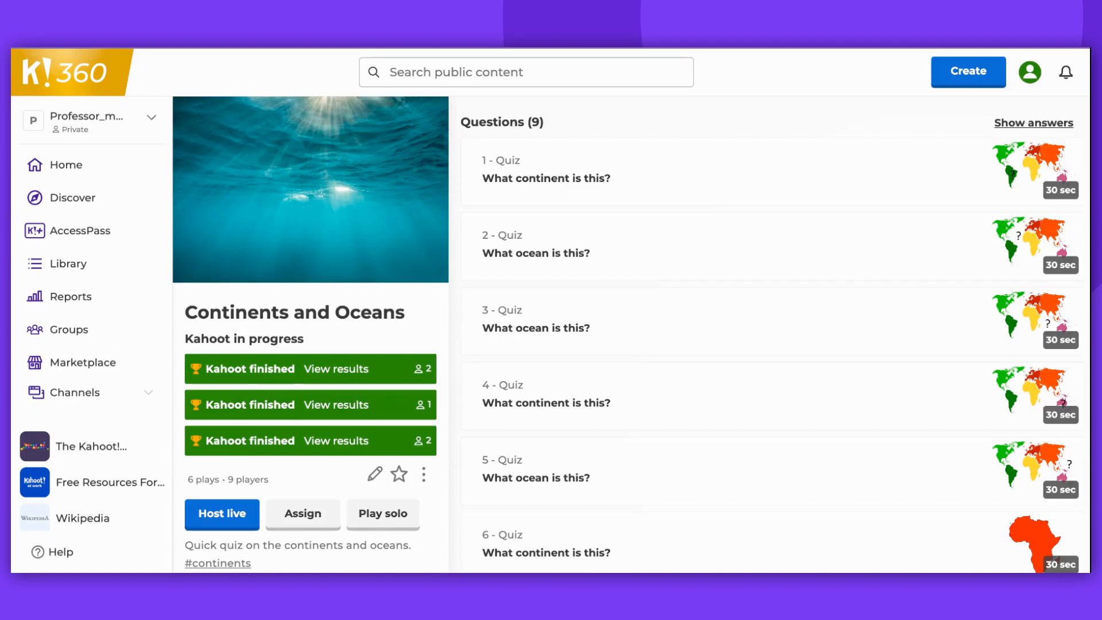
mouse_move(785, 160)
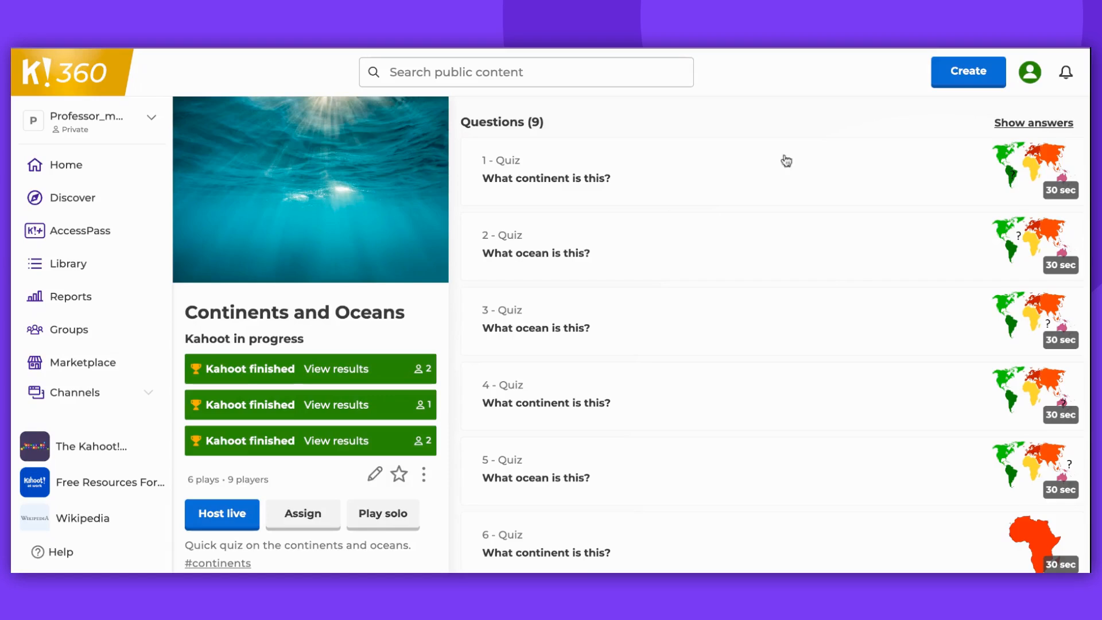